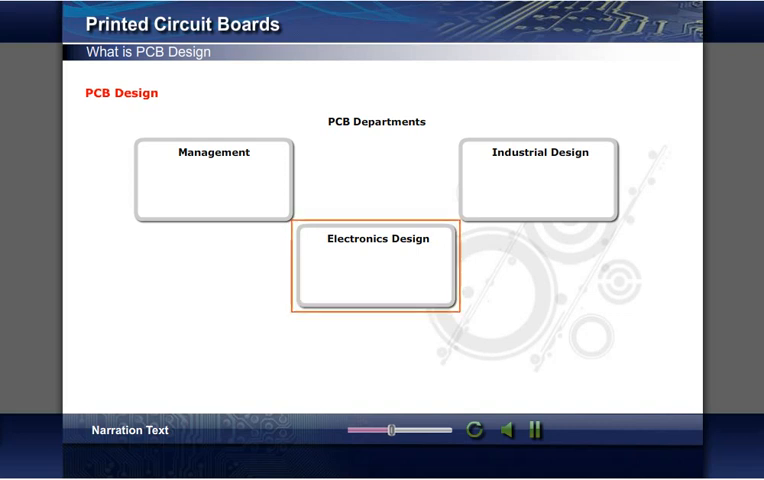
Step: Flip the Electronics Design card to show its 'Circuit, area, components' note
left_click(375, 266)
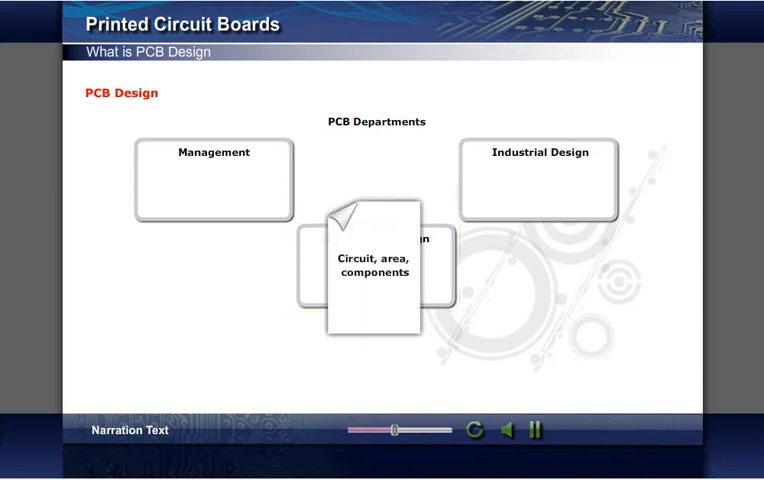